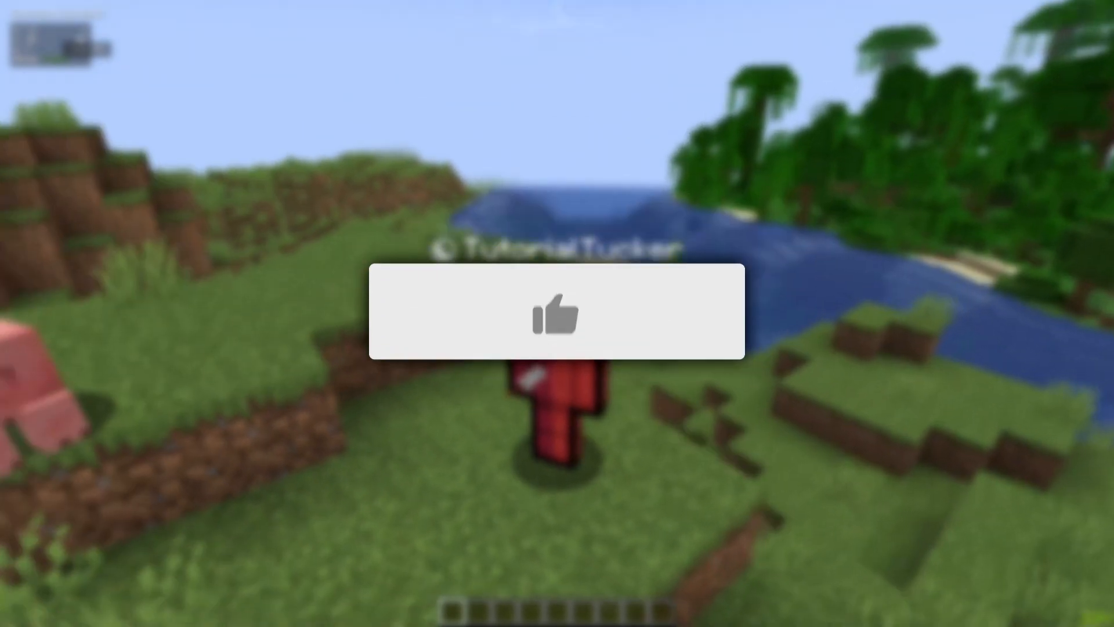
# - Leave Minecraft so the Windows desktop is showing
pyautogui.click(556, 313)
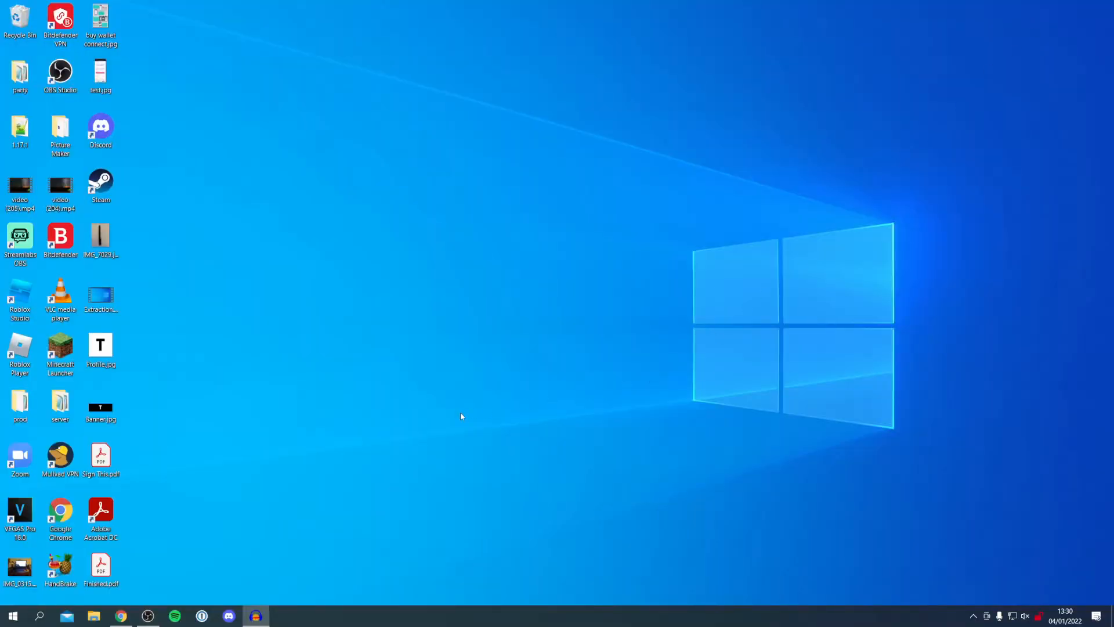
pyautogui.moveTo(285, 507)
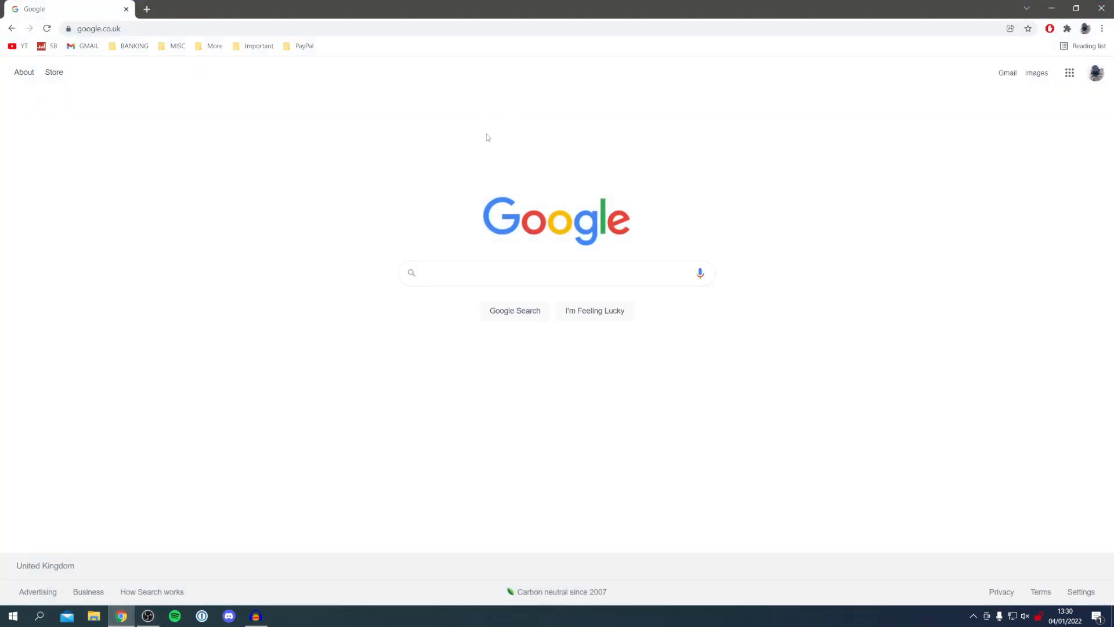
pyautogui.moveTo(496, 160)
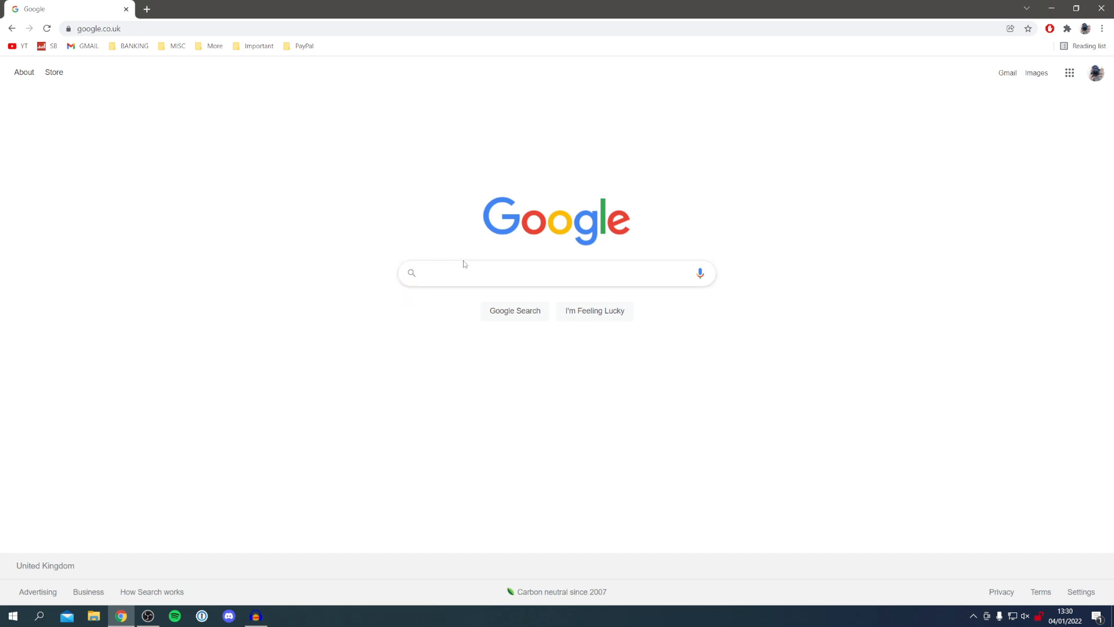
# - Search Google for 'lunar client' and open the Lunar Client: Welcome homepage
pyautogui.write('lunar clien')
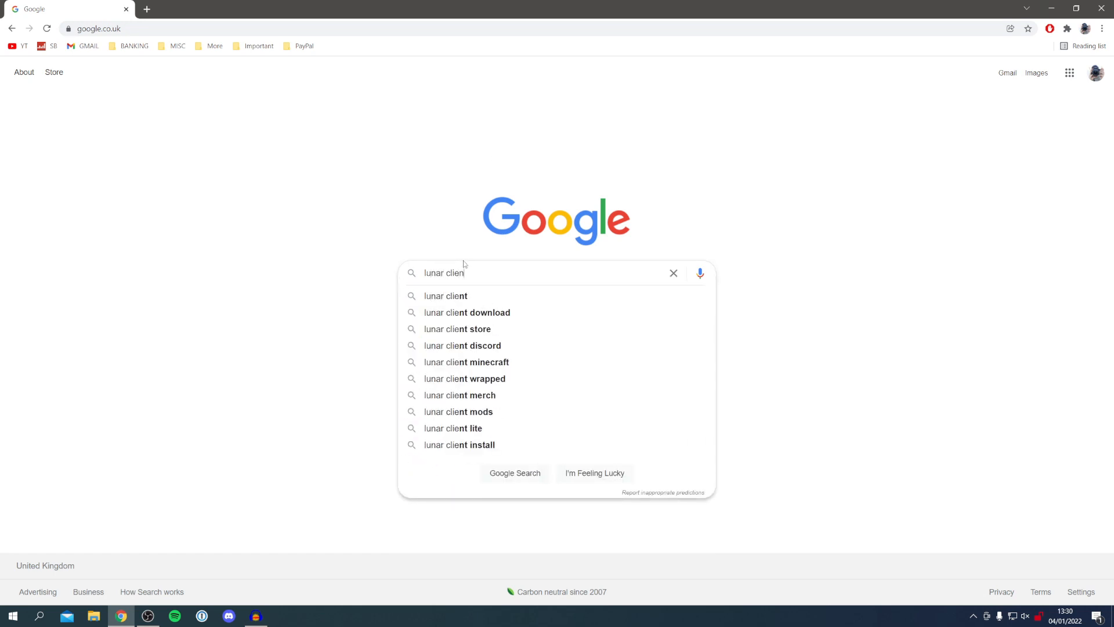
pyautogui.write('t')
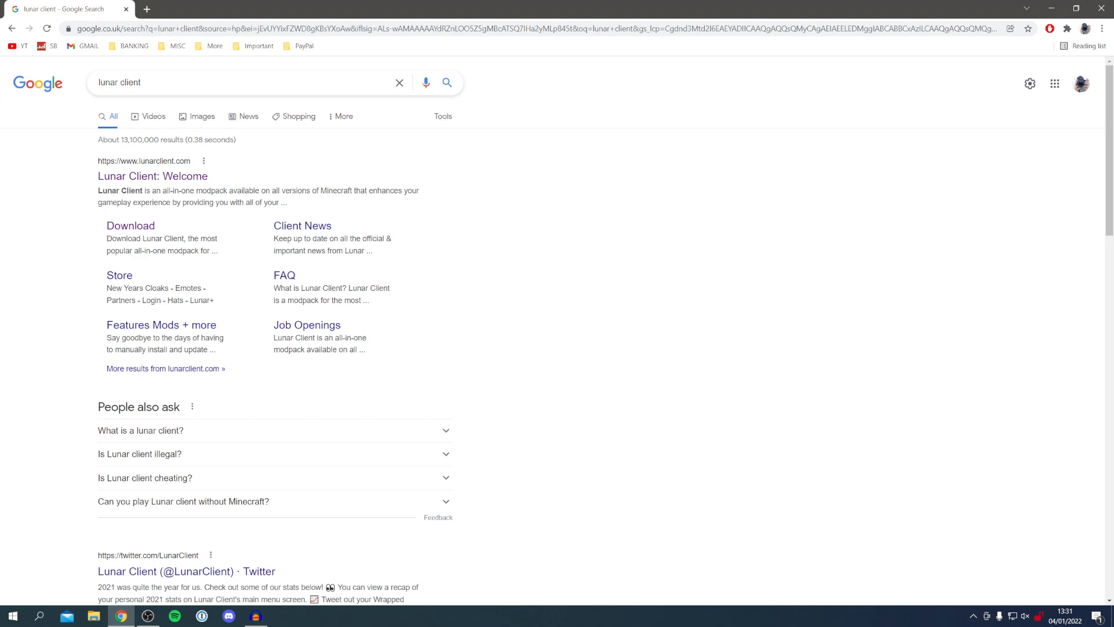
pyautogui.click(152, 175)
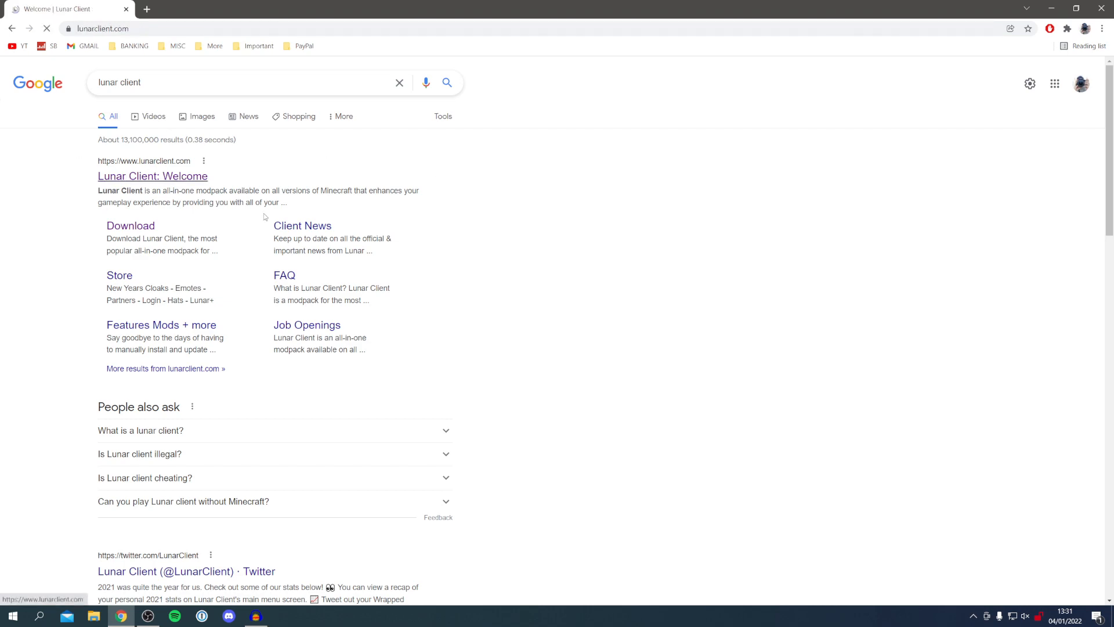
pyautogui.click(152, 175)
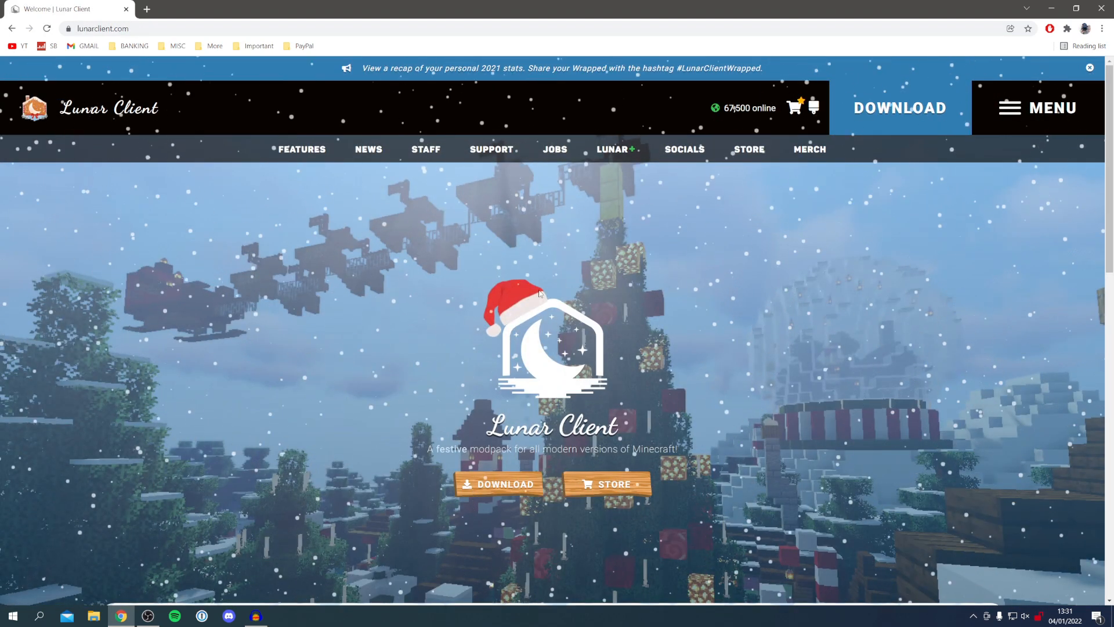
pyautogui.scroll(-3)
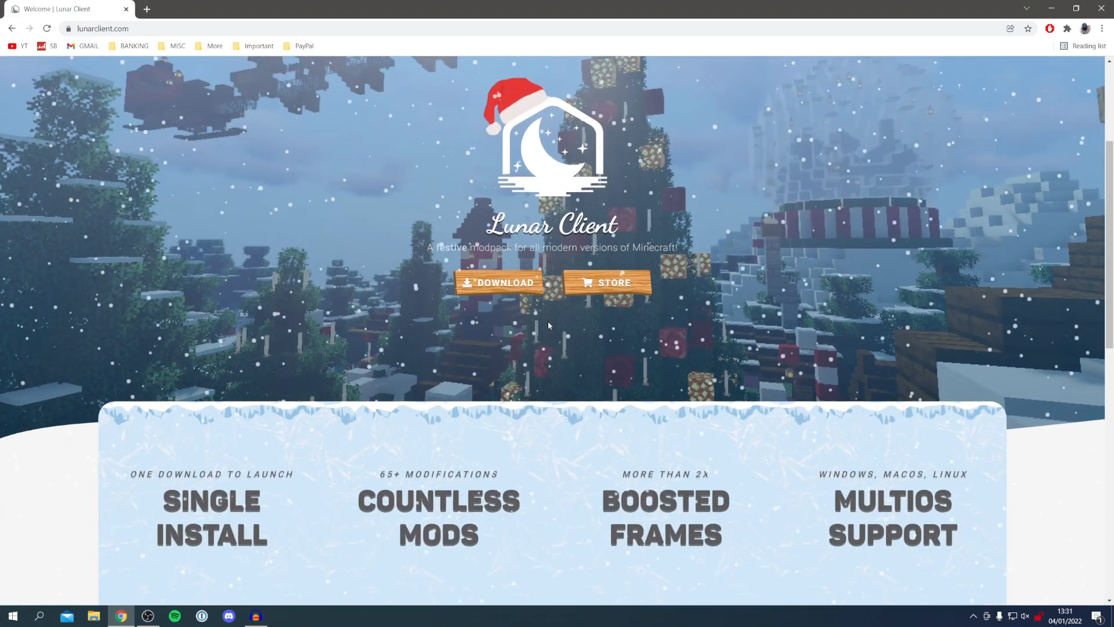
pyautogui.scroll(3)
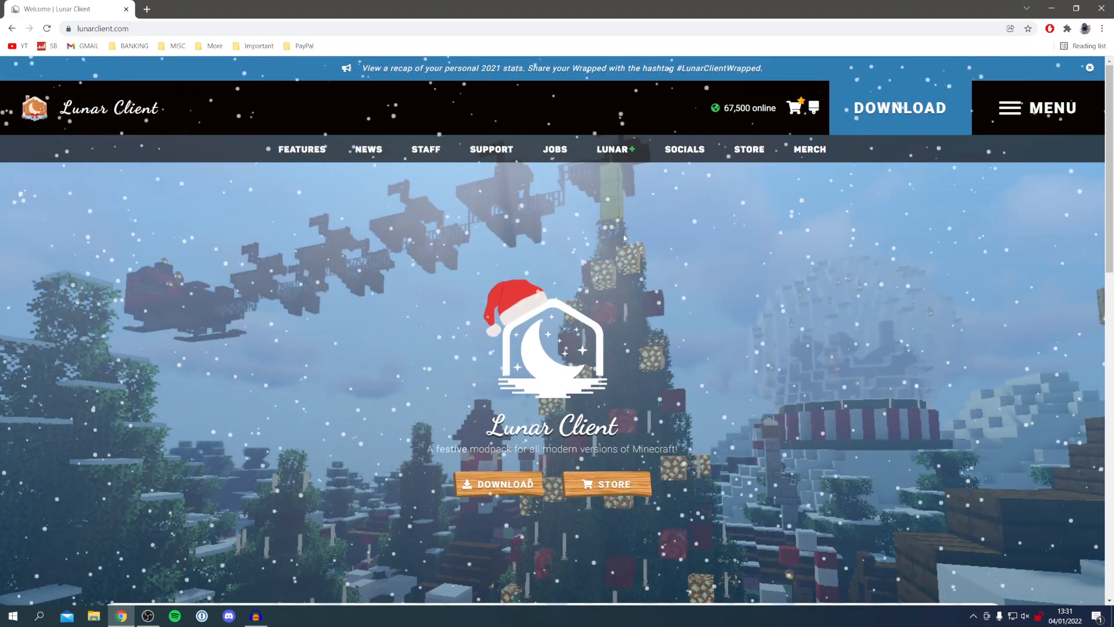
pyautogui.moveTo(900, 108)
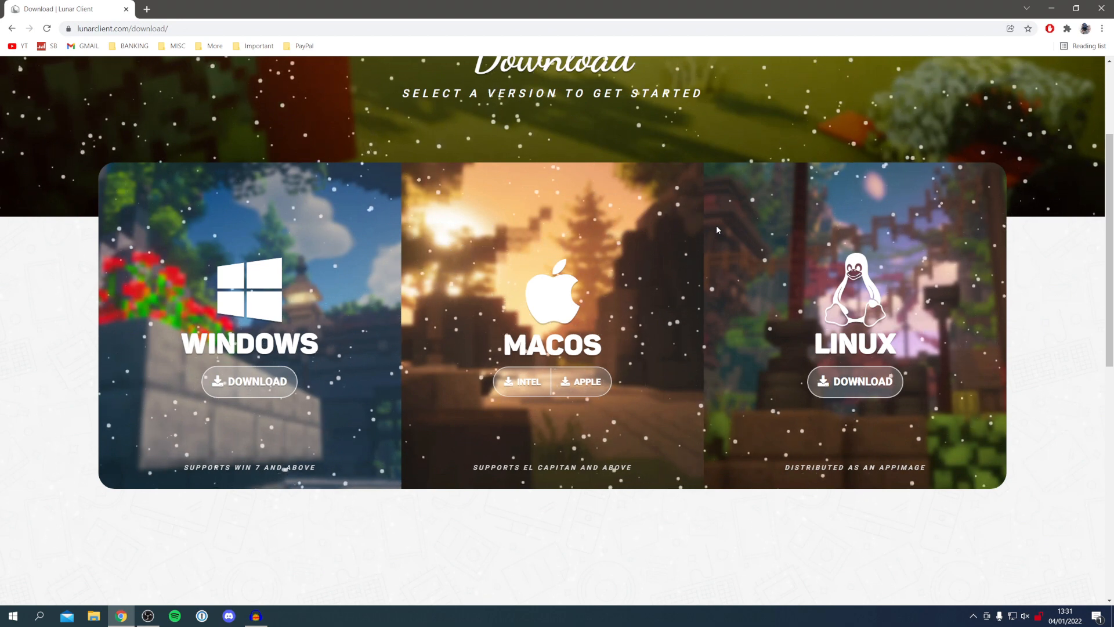
pyautogui.moveTo(642, 254)
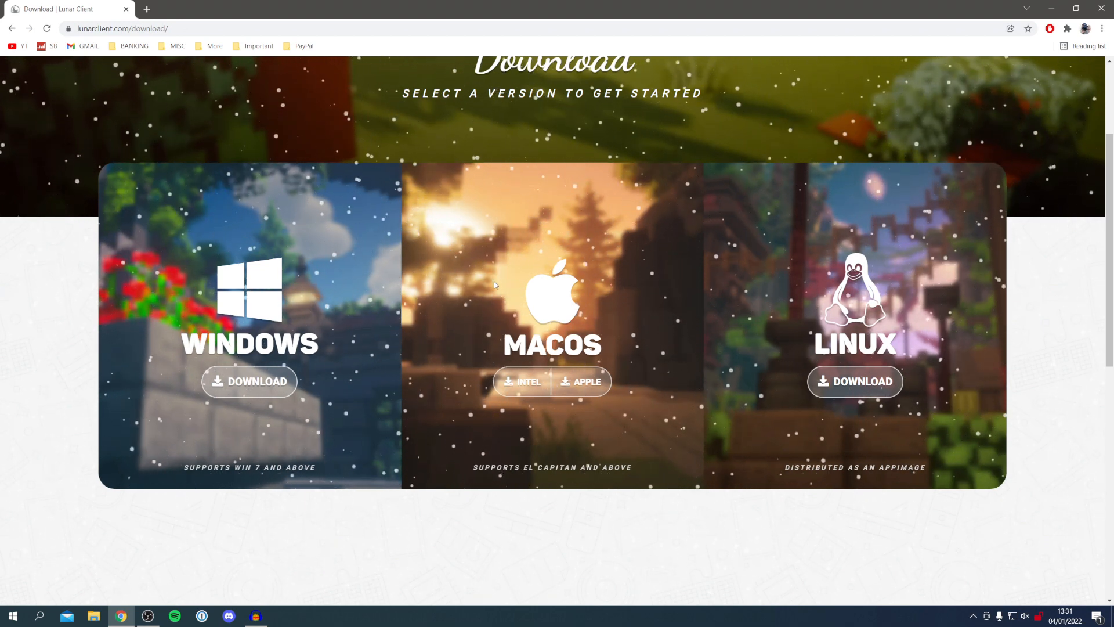
# - Download the Windows installer from the Lunar Client download page
pyautogui.click(248, 381)
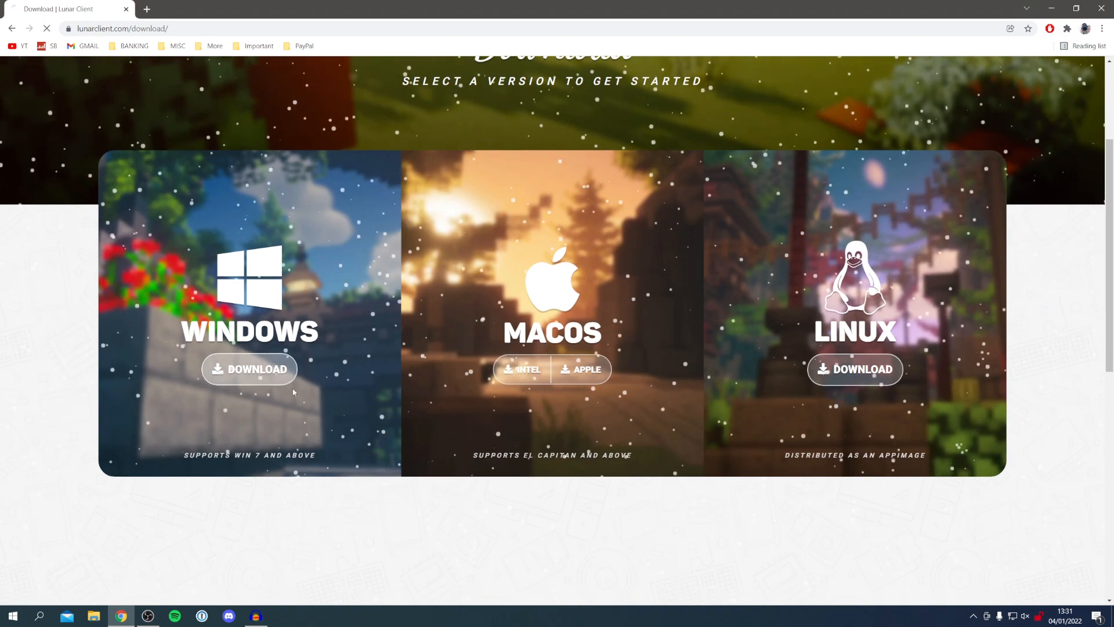
pyautogui.click(249, 369)
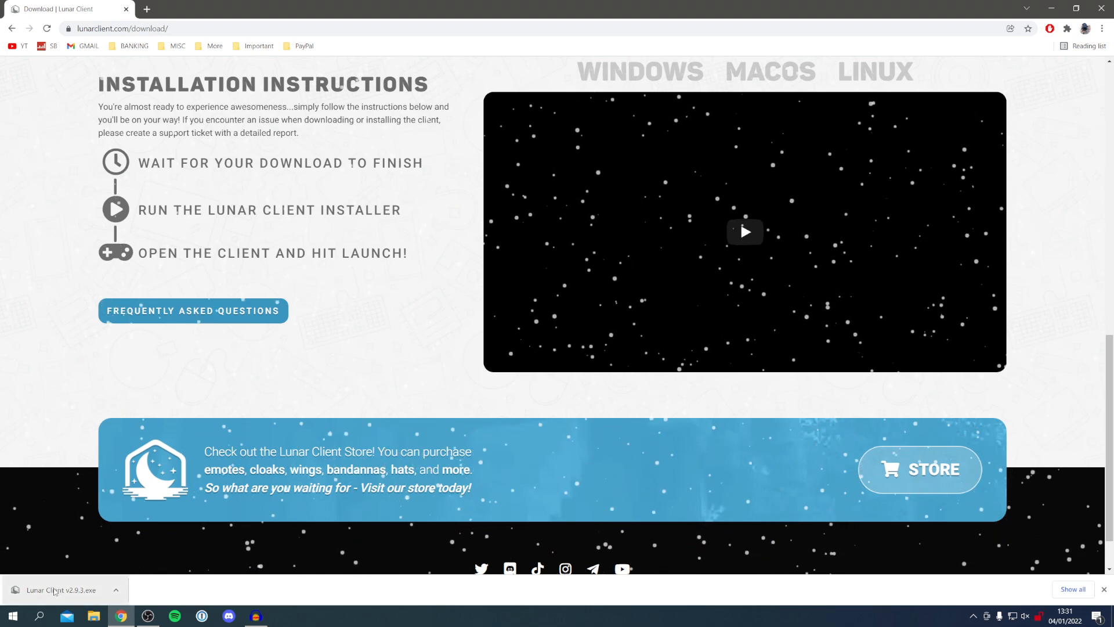
# - Run the installer, agree to the license, and start Lunar Client from the desktop
pyautogui.click(61, 589)
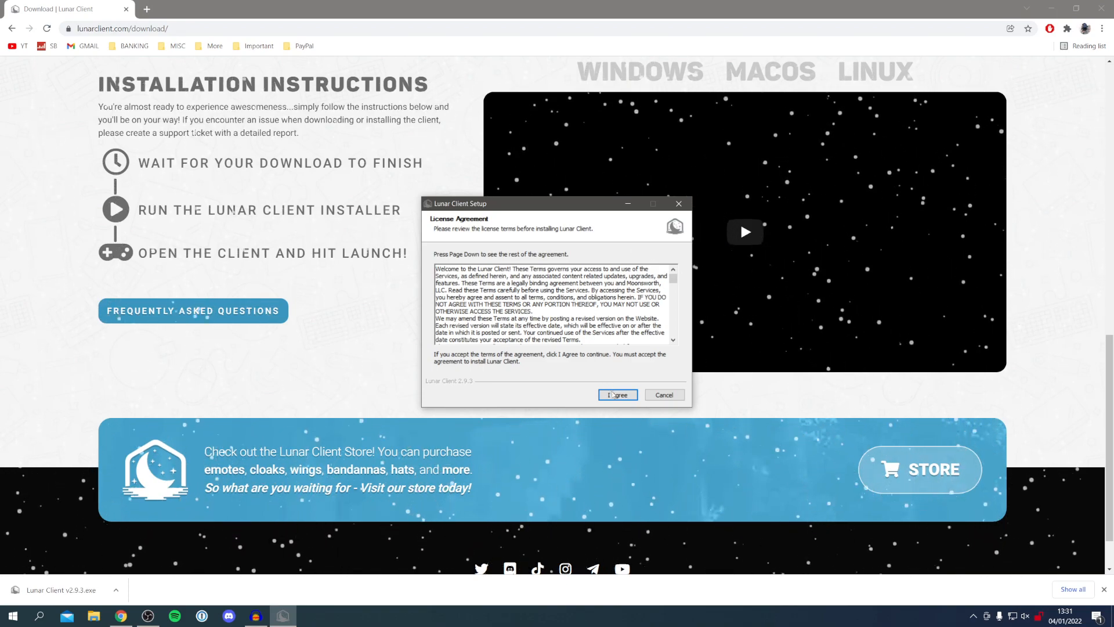
pyautogui.click(617, 395)
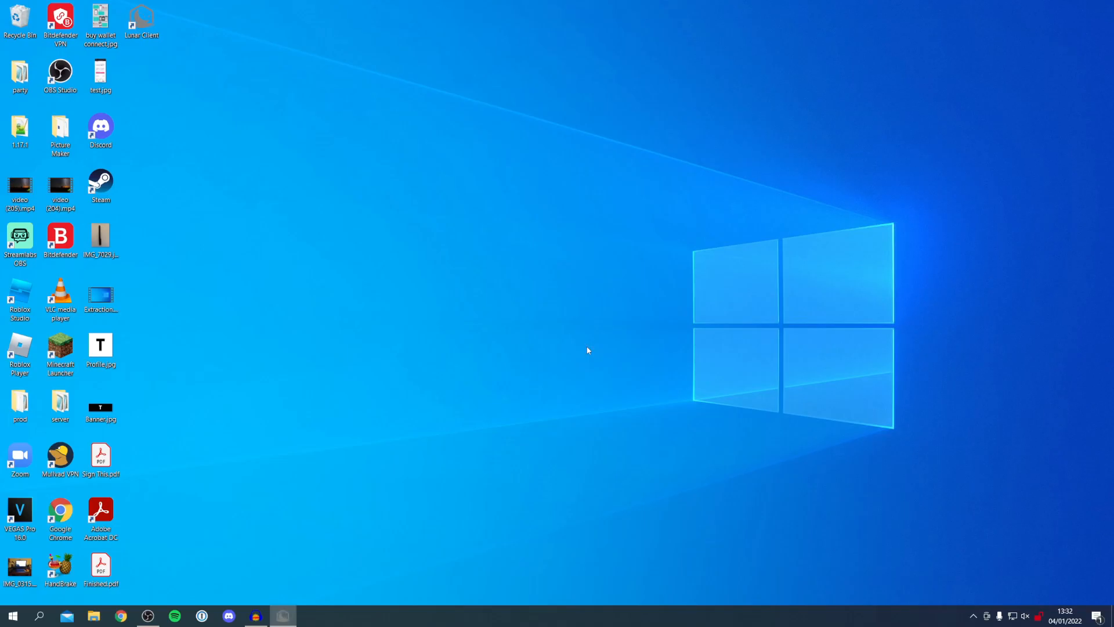
pyautogui.doubleClick(142, 14)
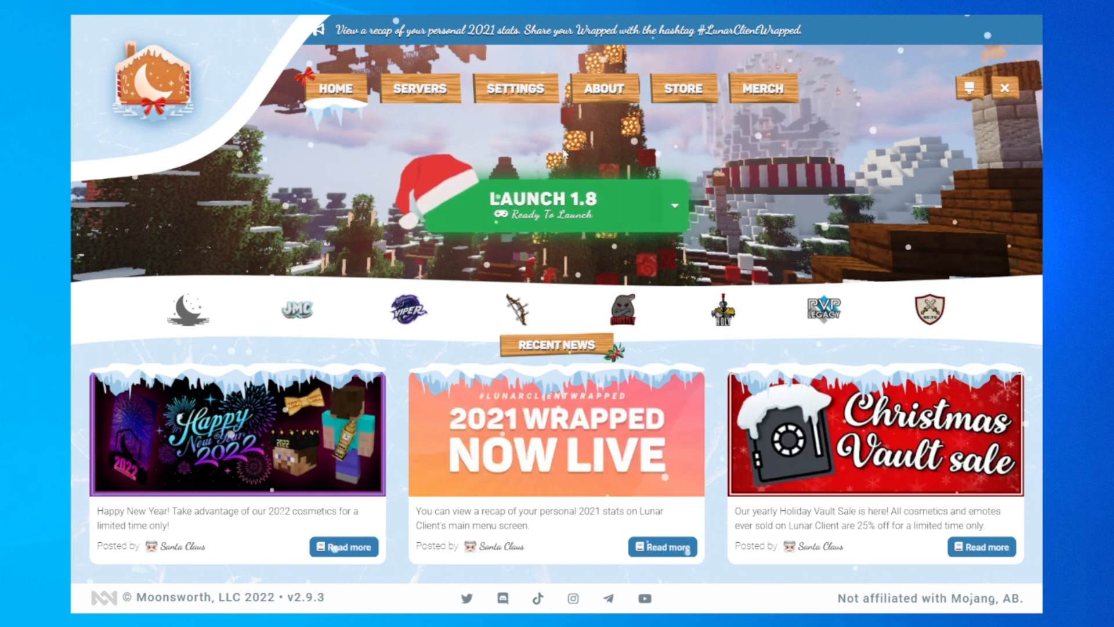
# - In Settings, select Version 1.18 as the launch default and launch the game
pyautogui.click(514, 88)
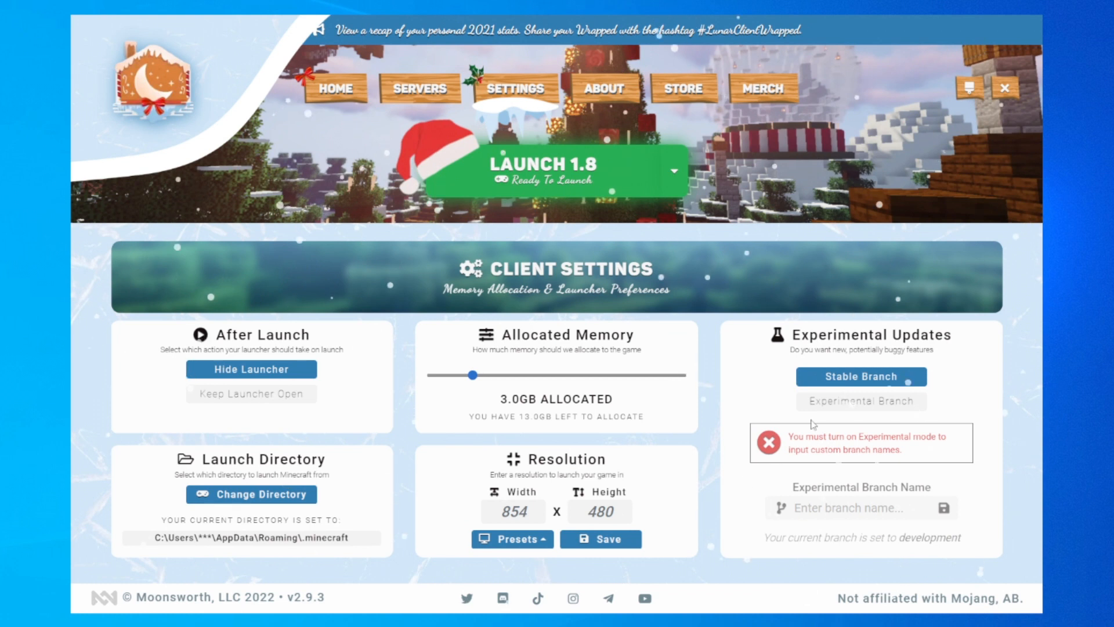
pyautogui.moveTo(595, 191)
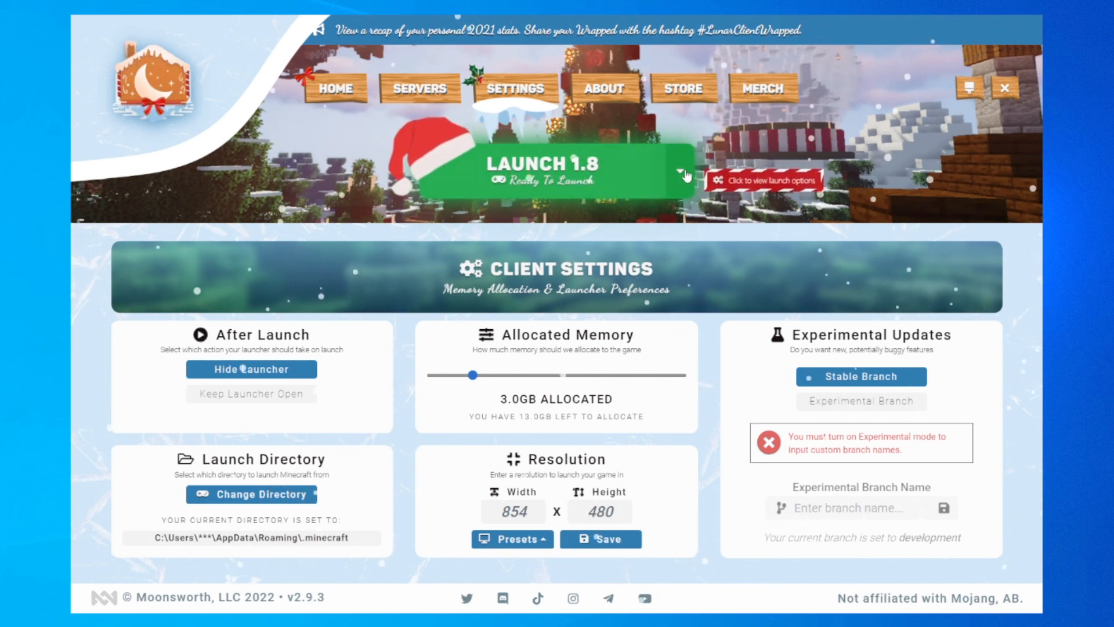
pyautogui.click(763, 180)
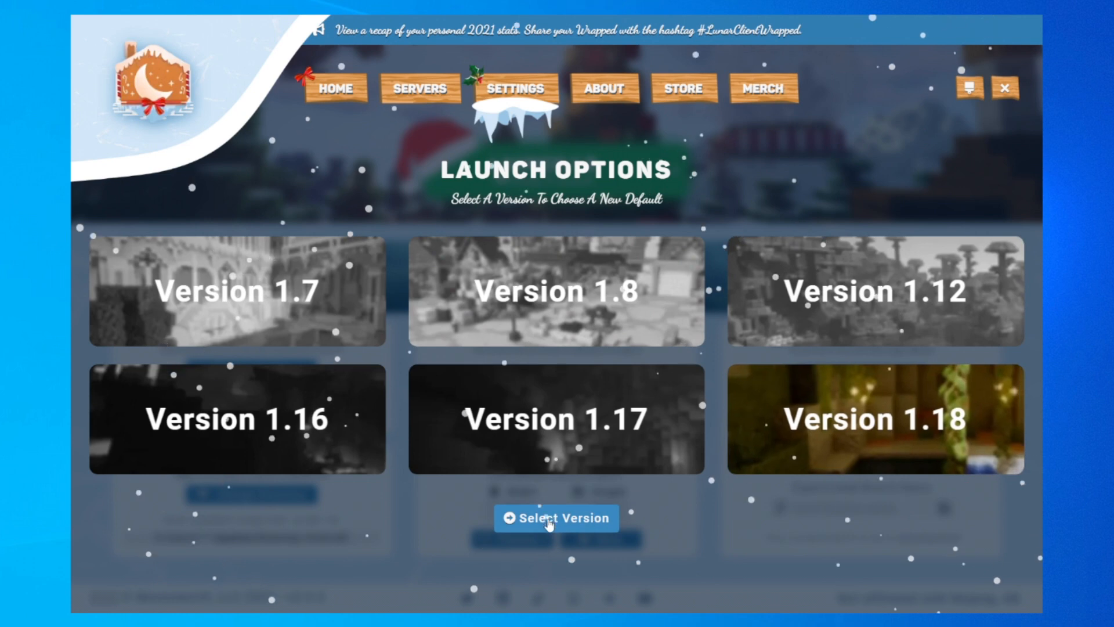
pyautogui.click(555, 518)
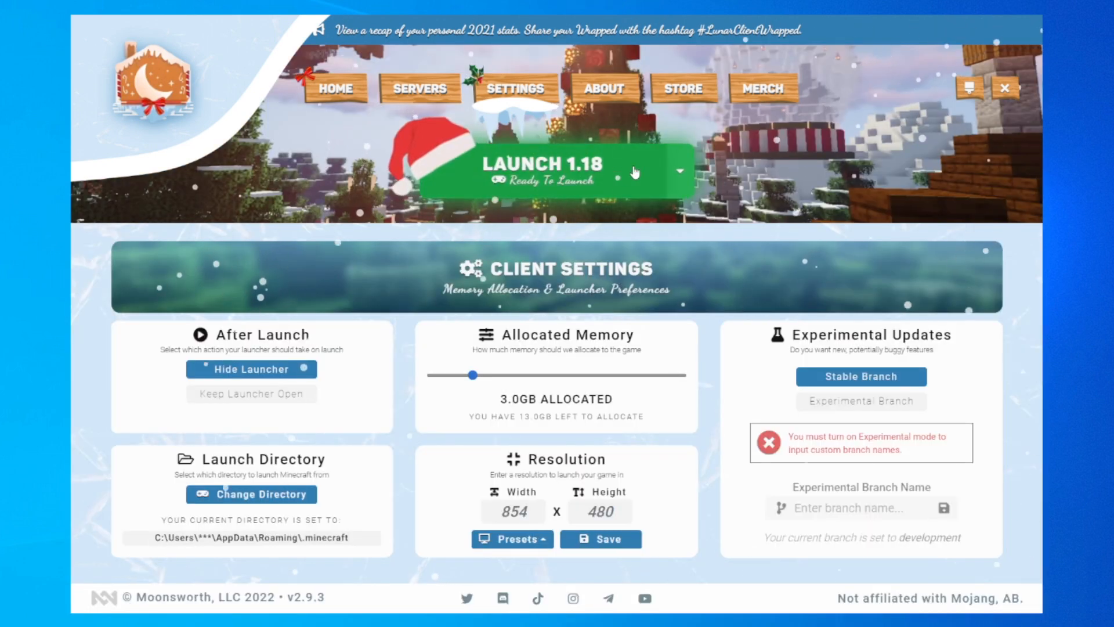
pyautogui.click(550, 170)
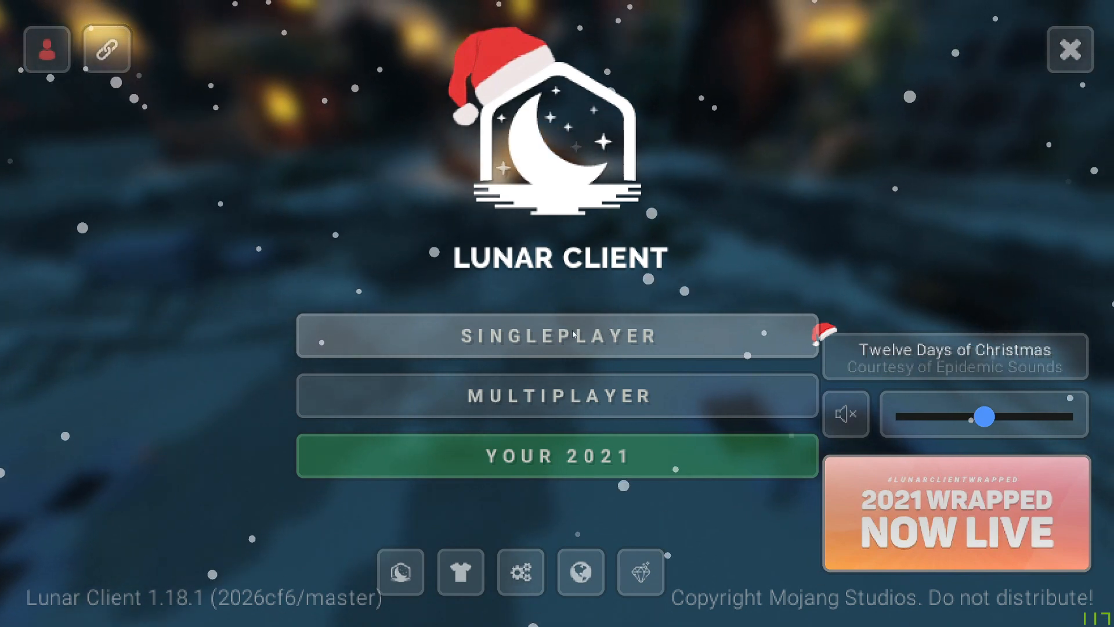
# - Check the account's invalid session and choose Sign in with Microsoft on the login screen
pyautogui.click(45, 49)
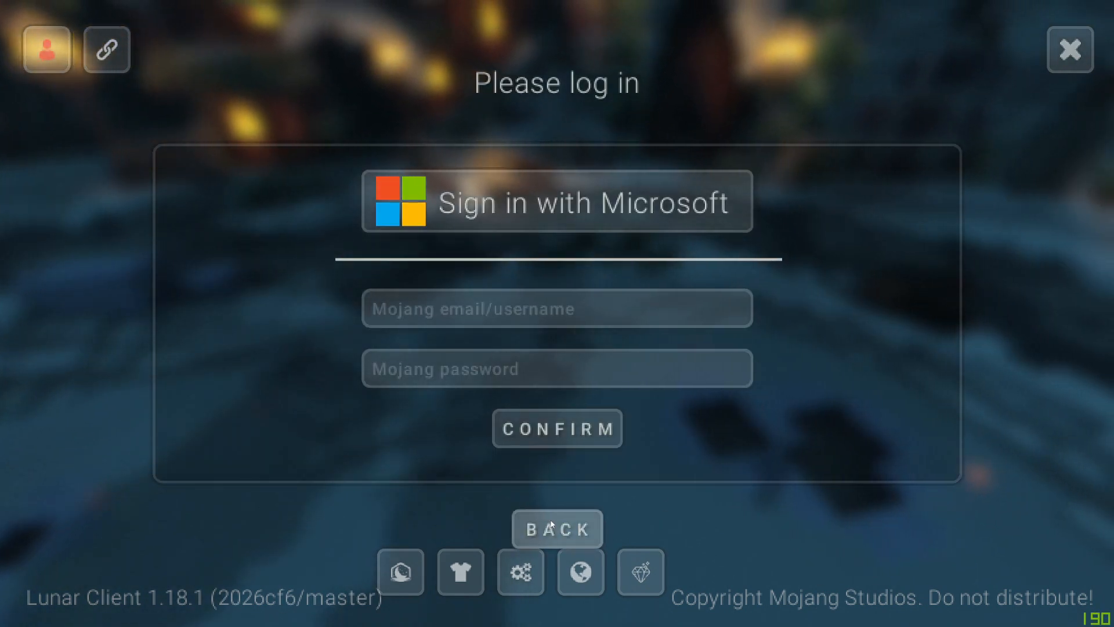
pyautogui.click(557, 529)
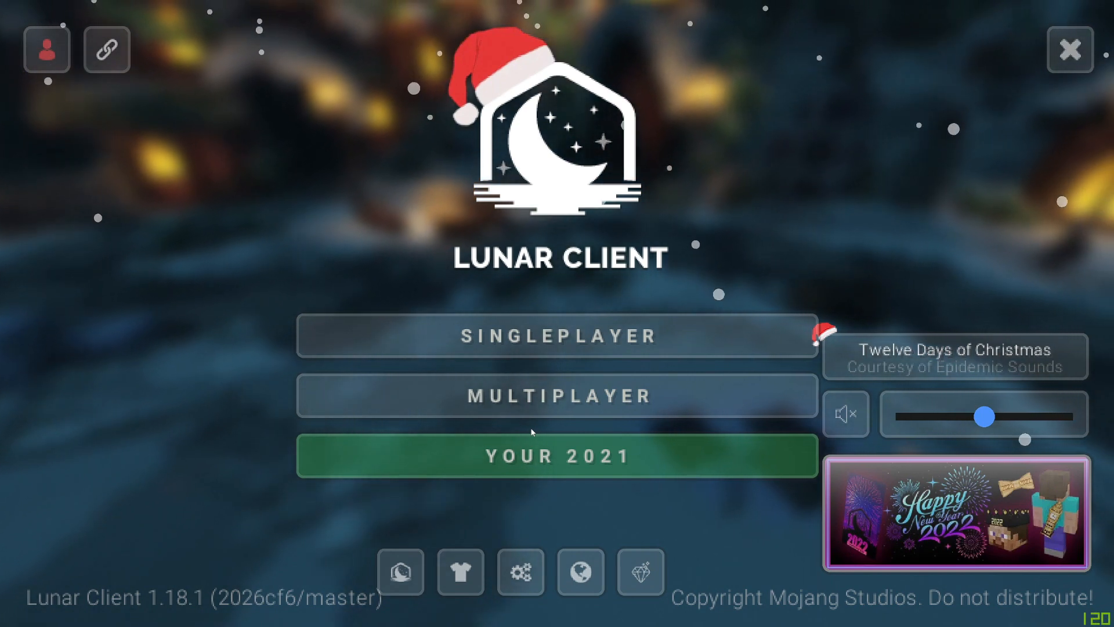
pyautogui.click(46, 49)
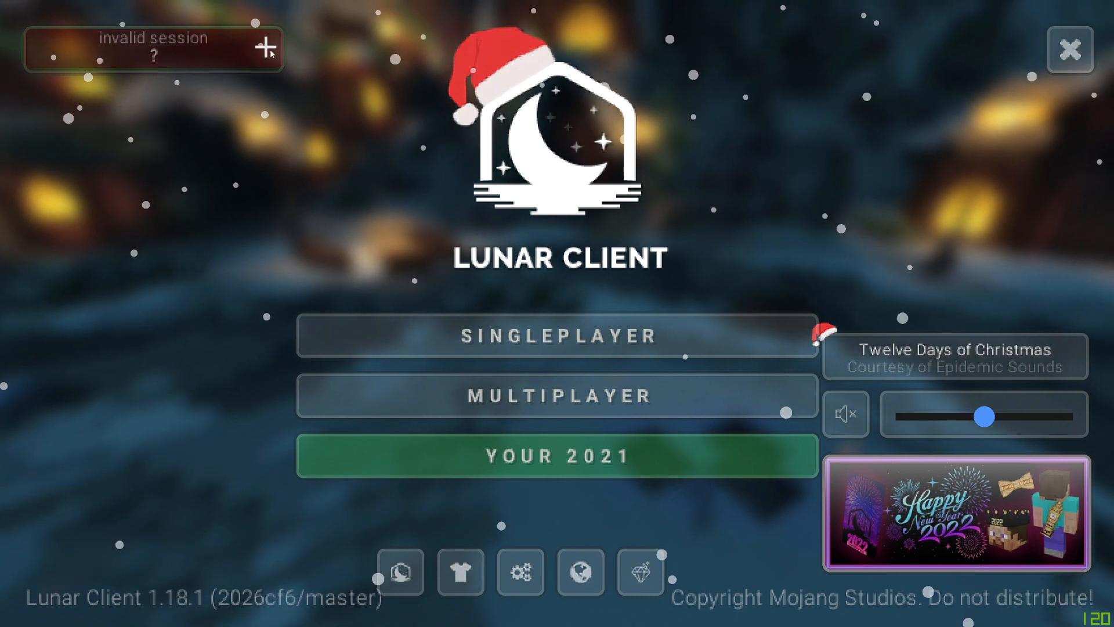
pyautogui.click(266, 49)
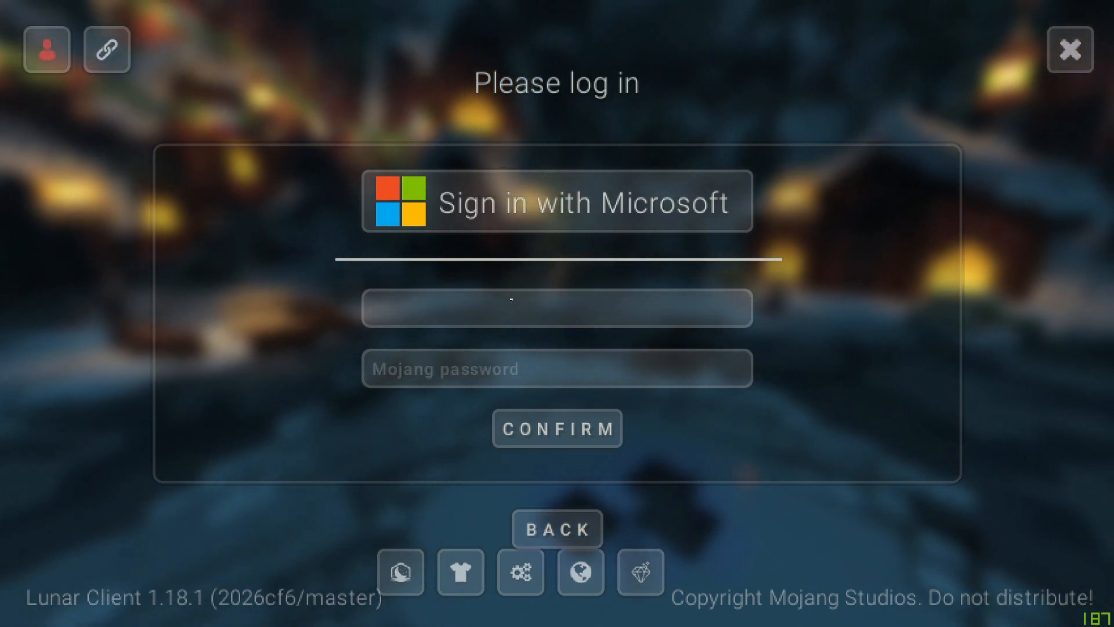
pyautogui.click(557, 428)
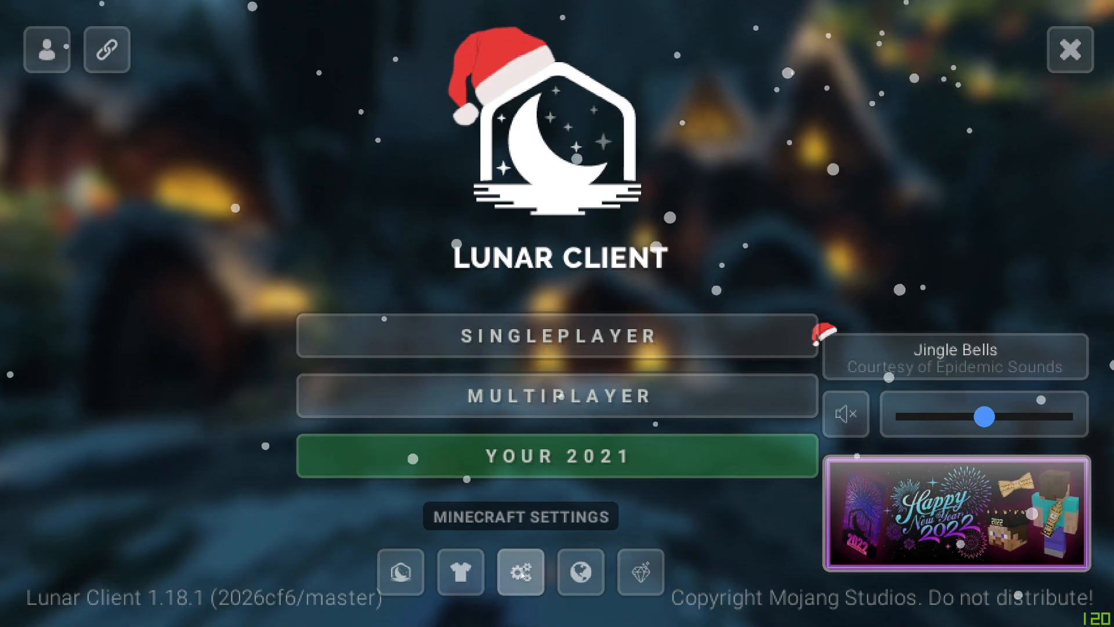
pyautogui.click(520, 515)
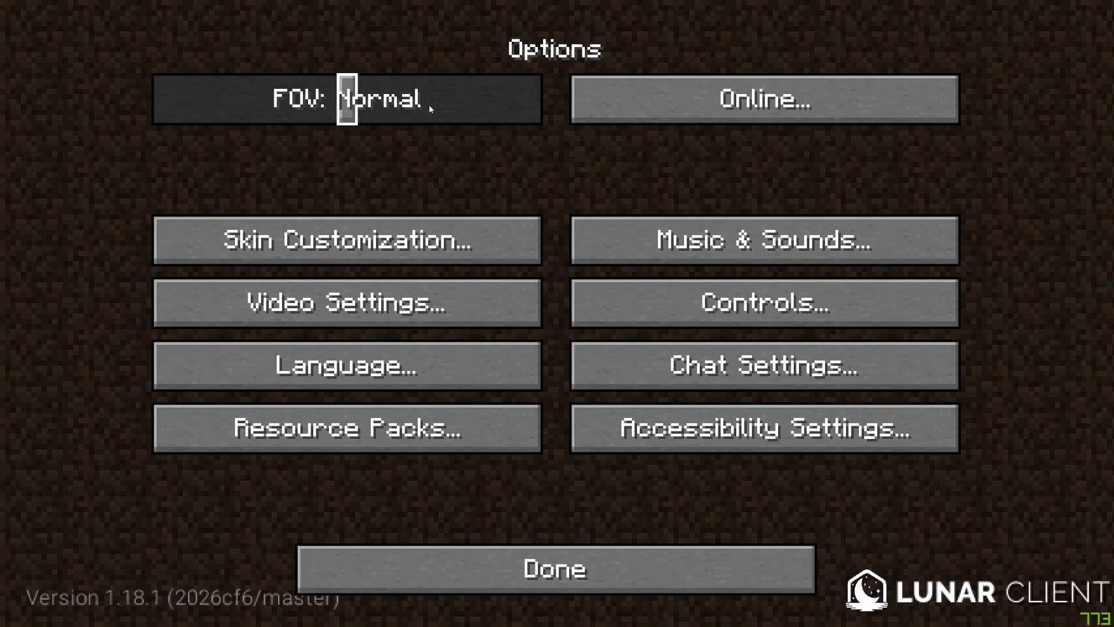
pyautogui.moveTo(346, 365)
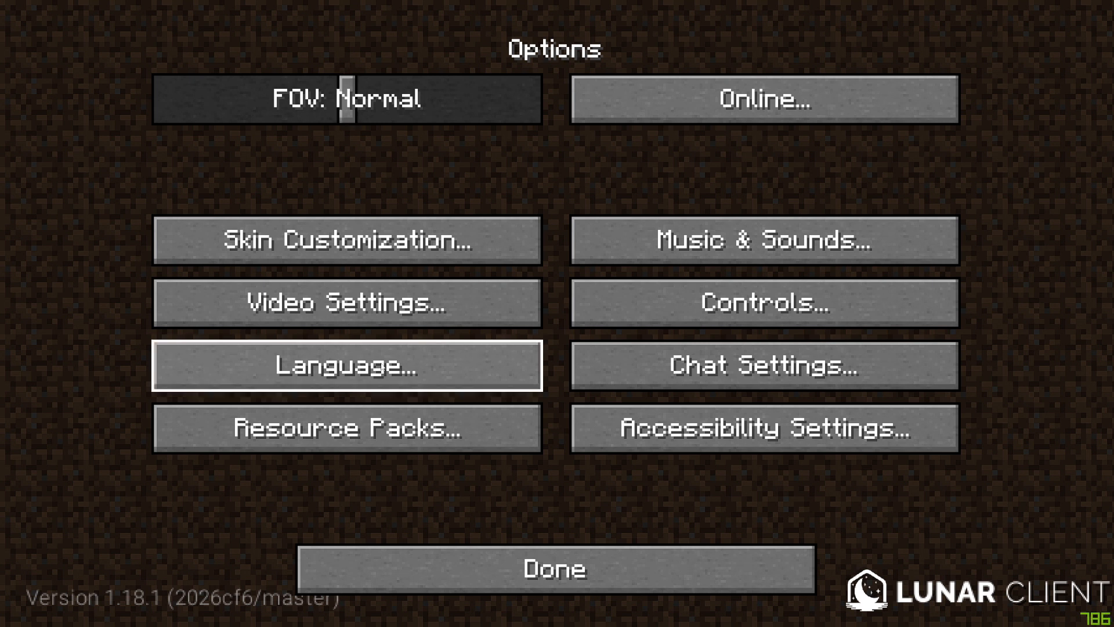
pyautogui.click(346, 301)
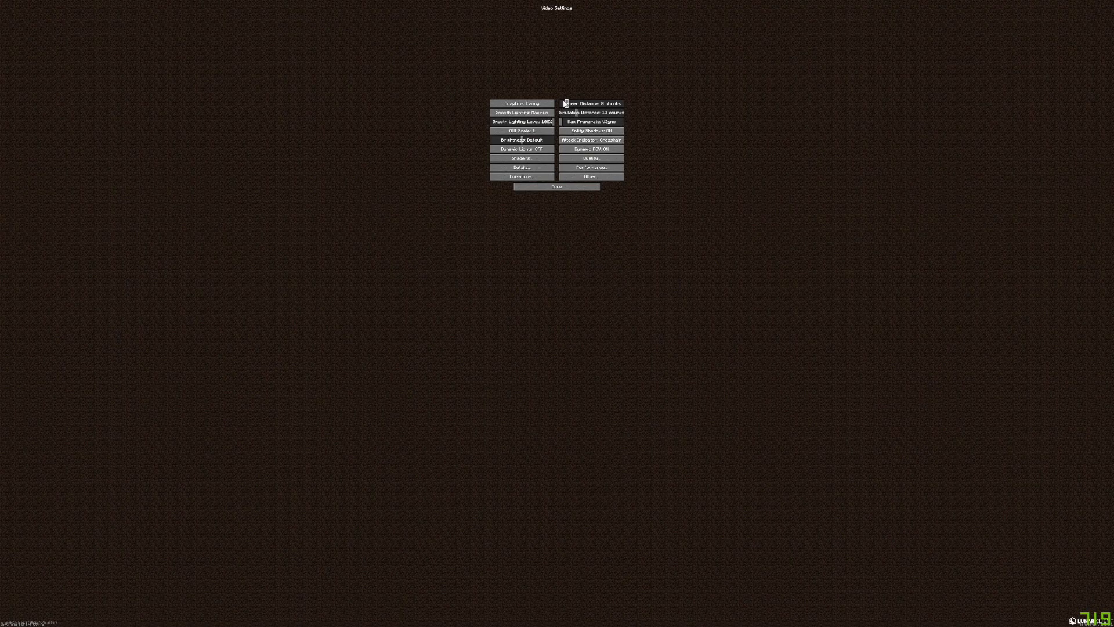
pyautogui.click(556, 185)
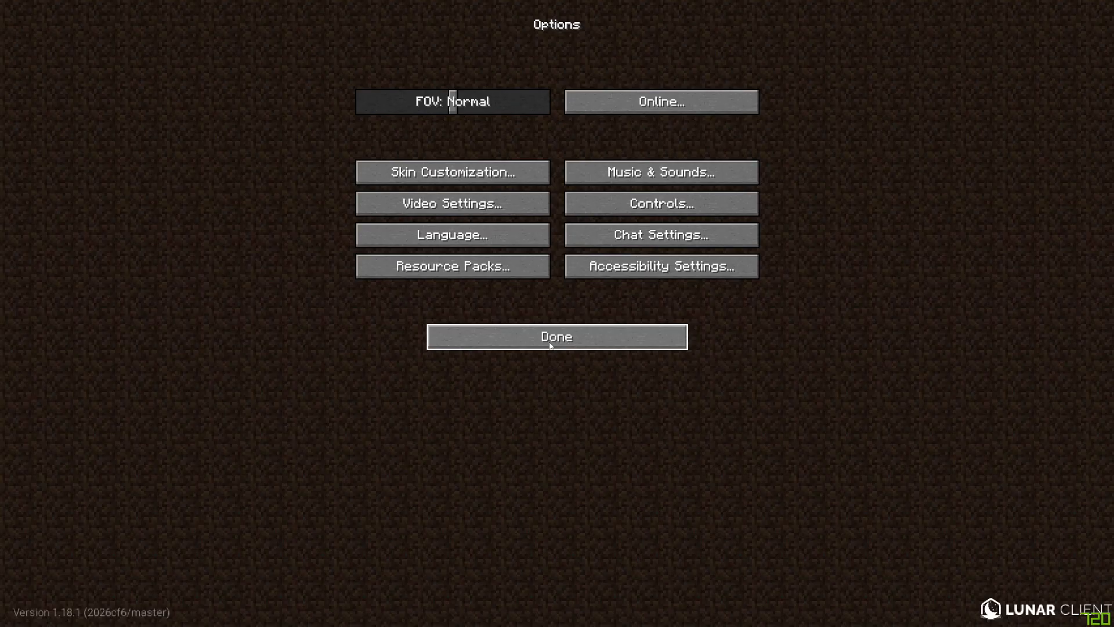
pyautogui.click(556, 336)
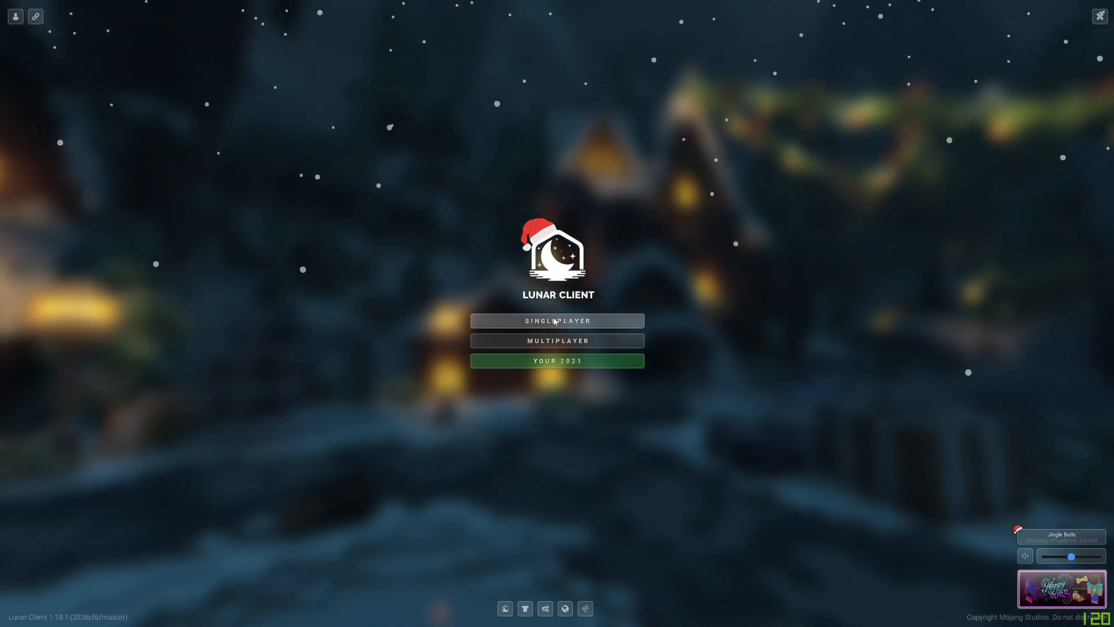
pyautogui.click(556, 320)
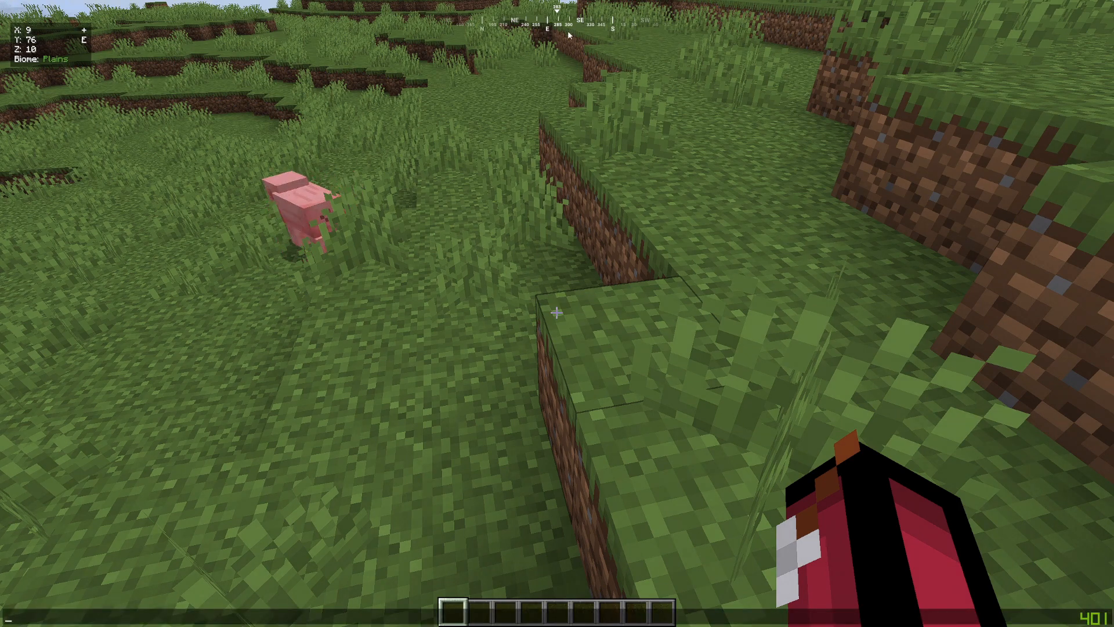
pyautogui.moveTo(557, 312)
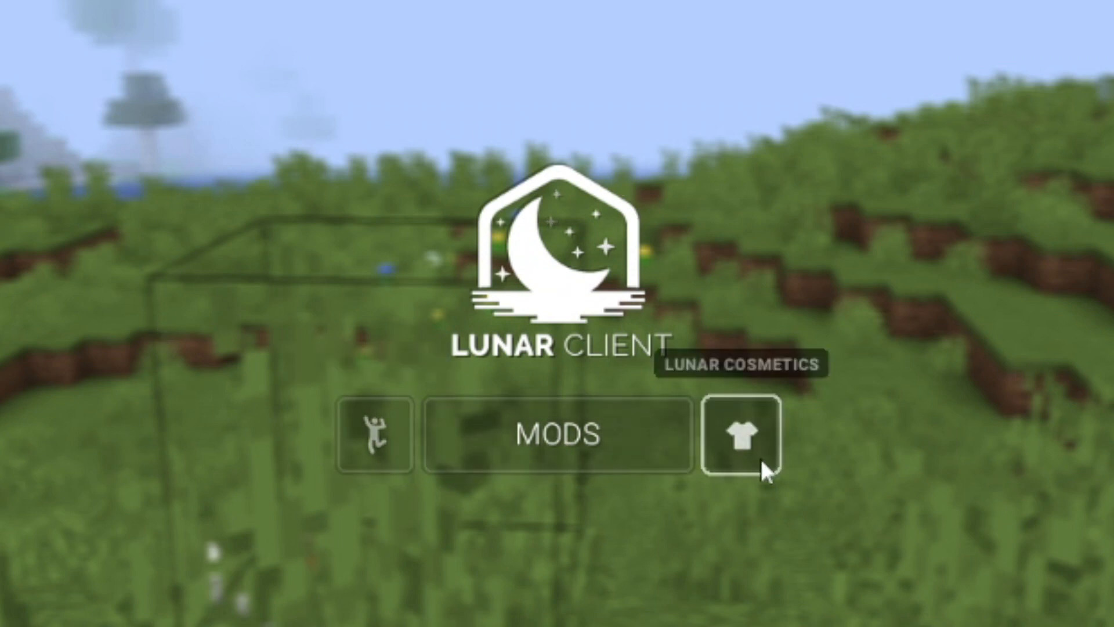
pyautogui.moveTo(498, 277)
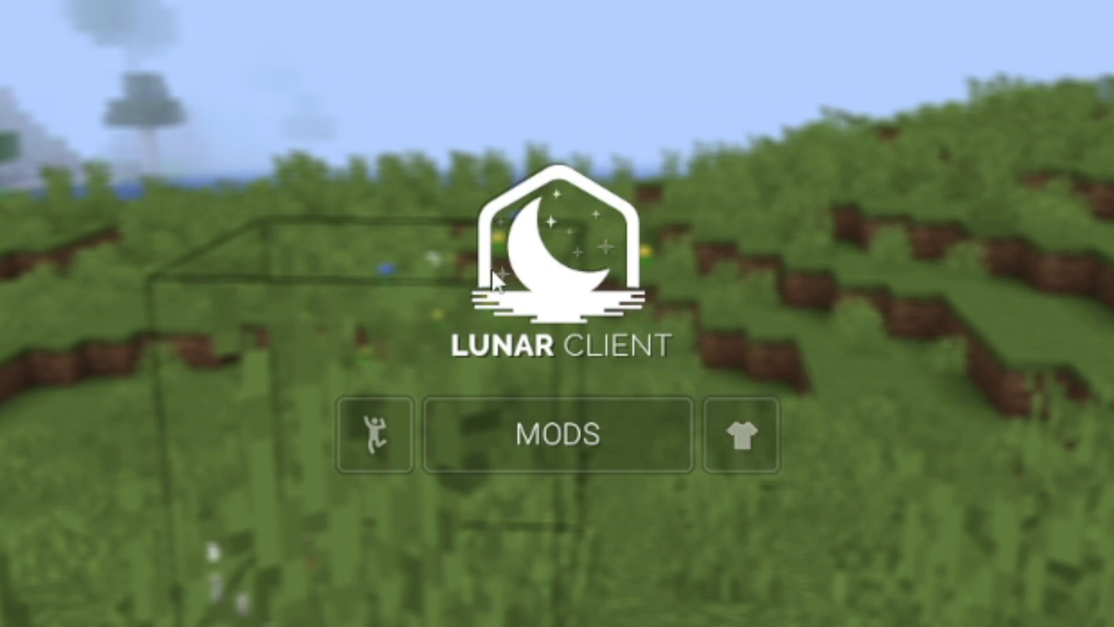
# - Browse the full Lunar mods grid, checking which mods are enabled or disabled
pyautogui.click(559, 435)
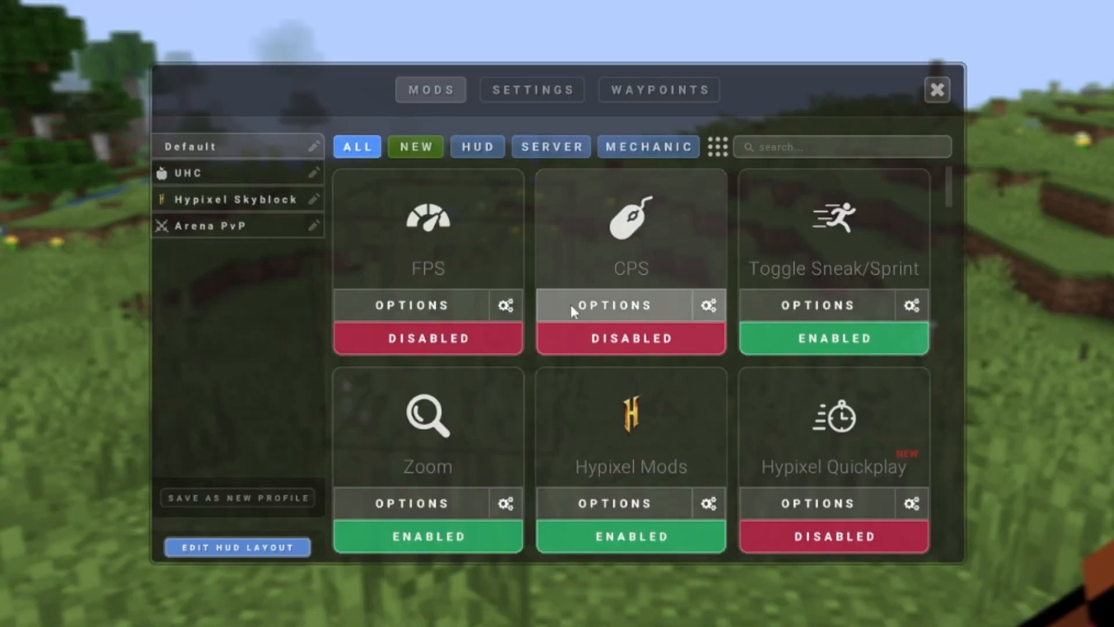
pyautogui.scroll(-3)
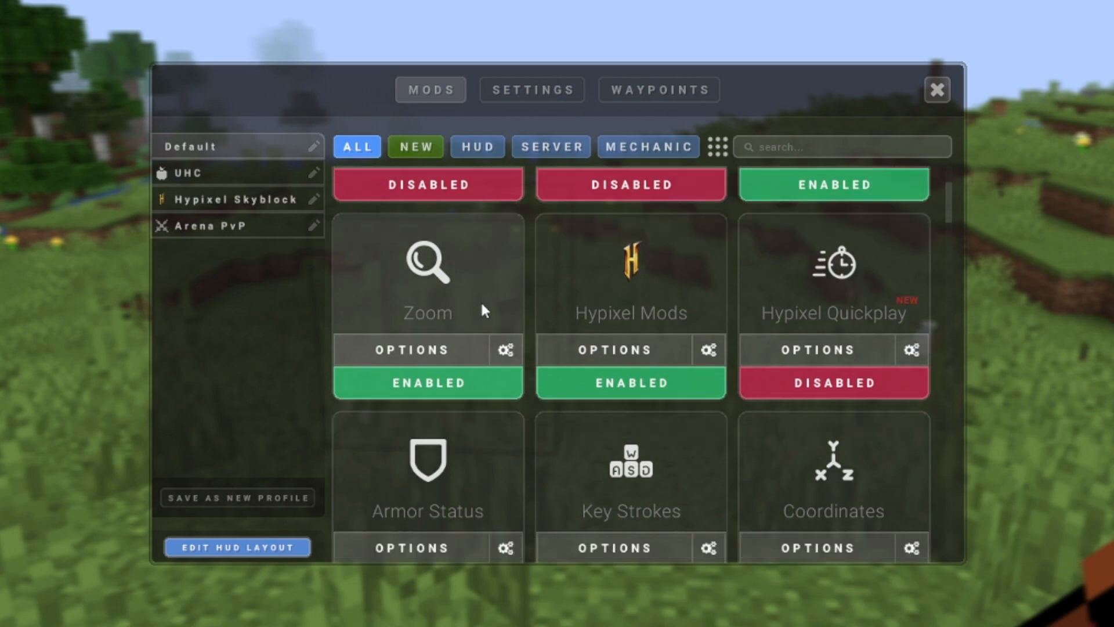
pyautogui.scroll(-3)
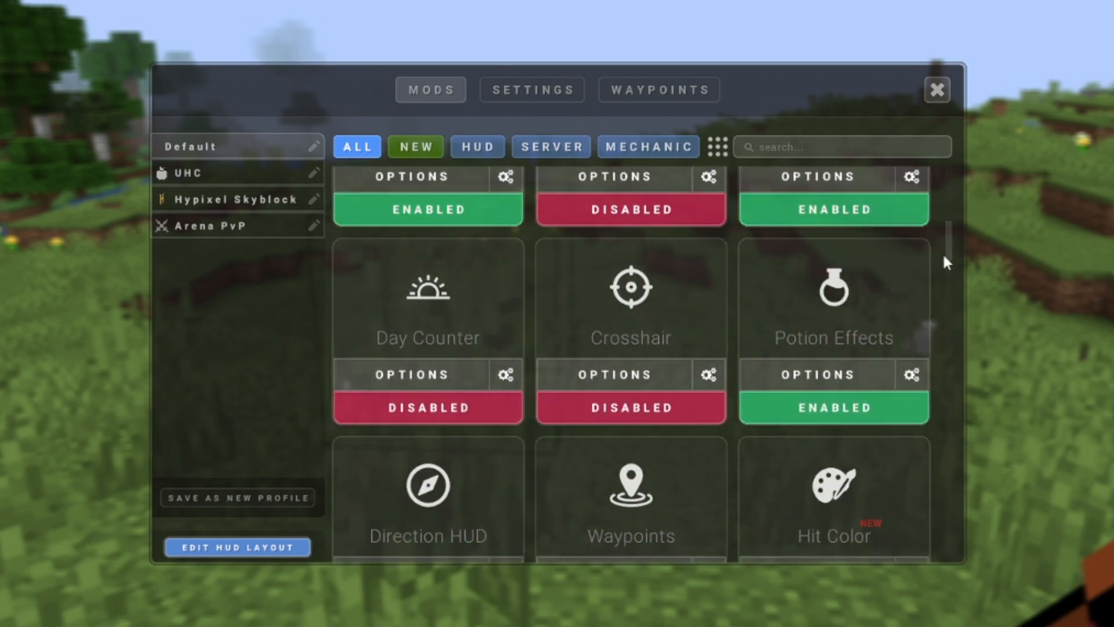
pyautogui.scroll(-3)
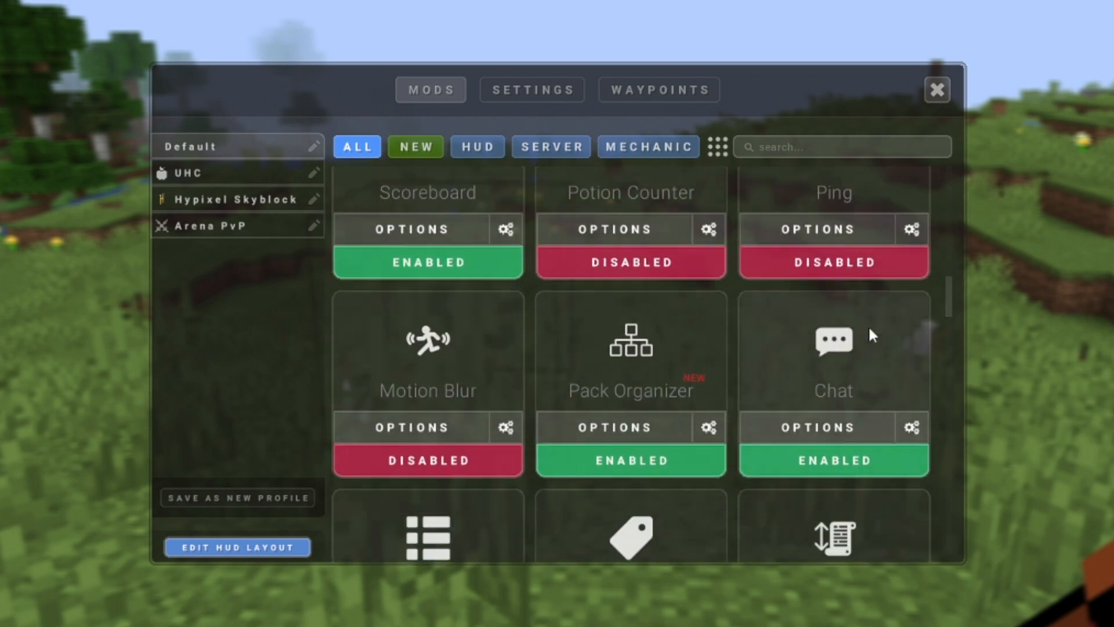
pyautogui.moveTo(460, 364)
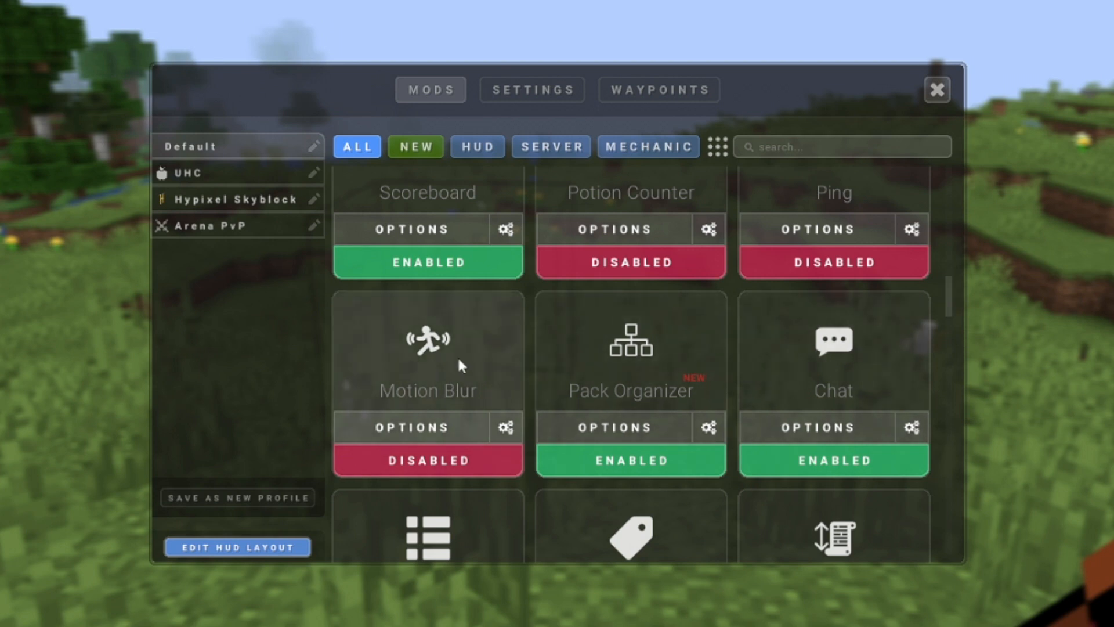
pyautogui.scroll(-3)
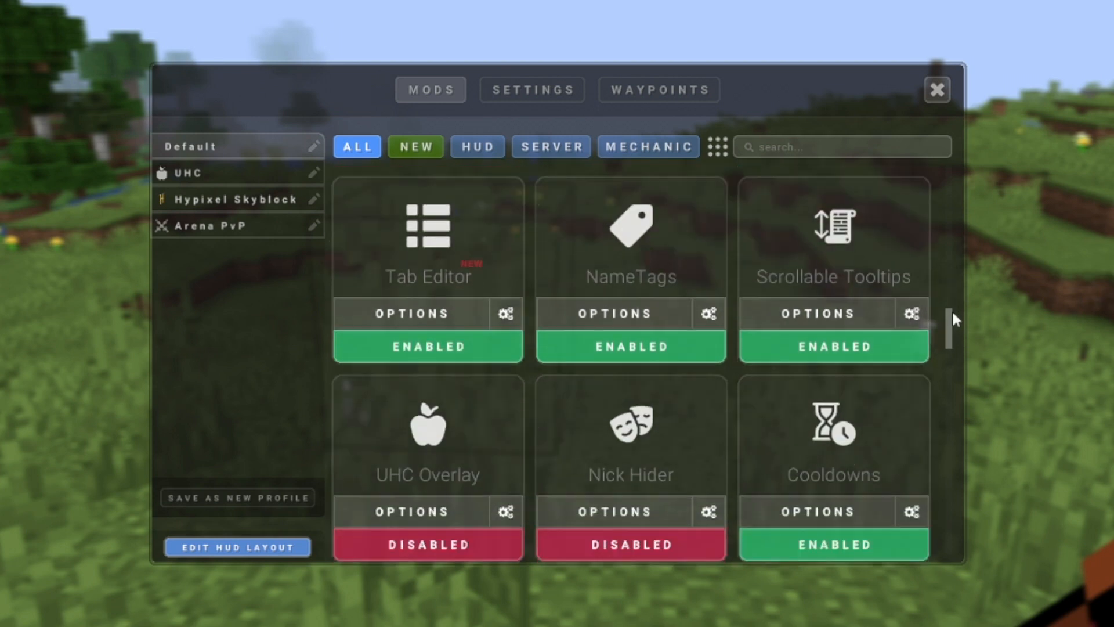
pyautogui.scroll(-3)
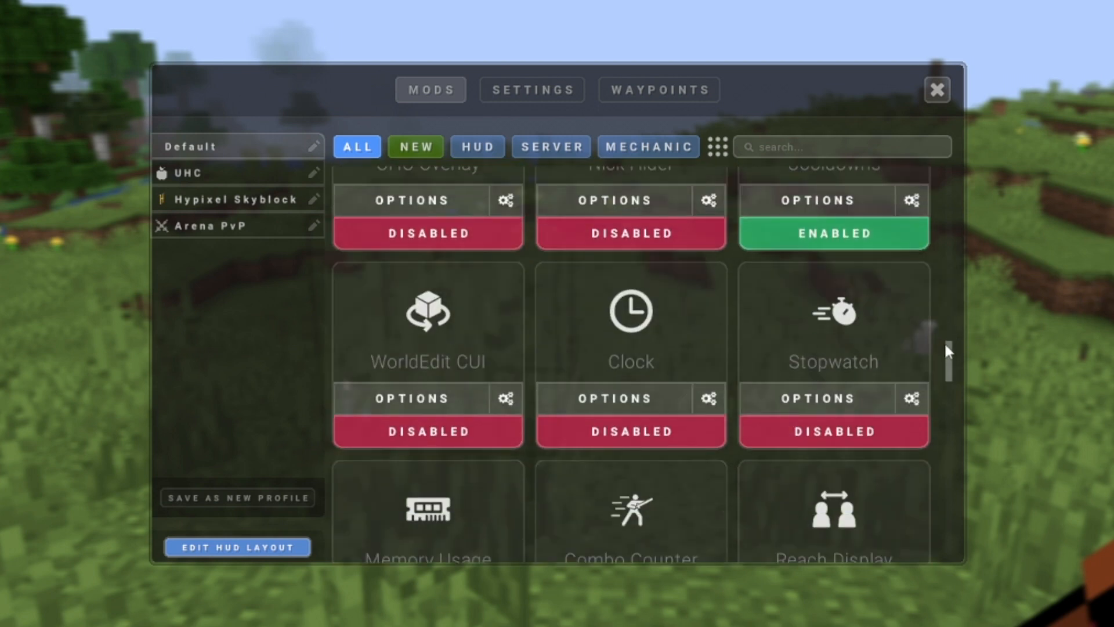
pyautogui.scroll(-3)
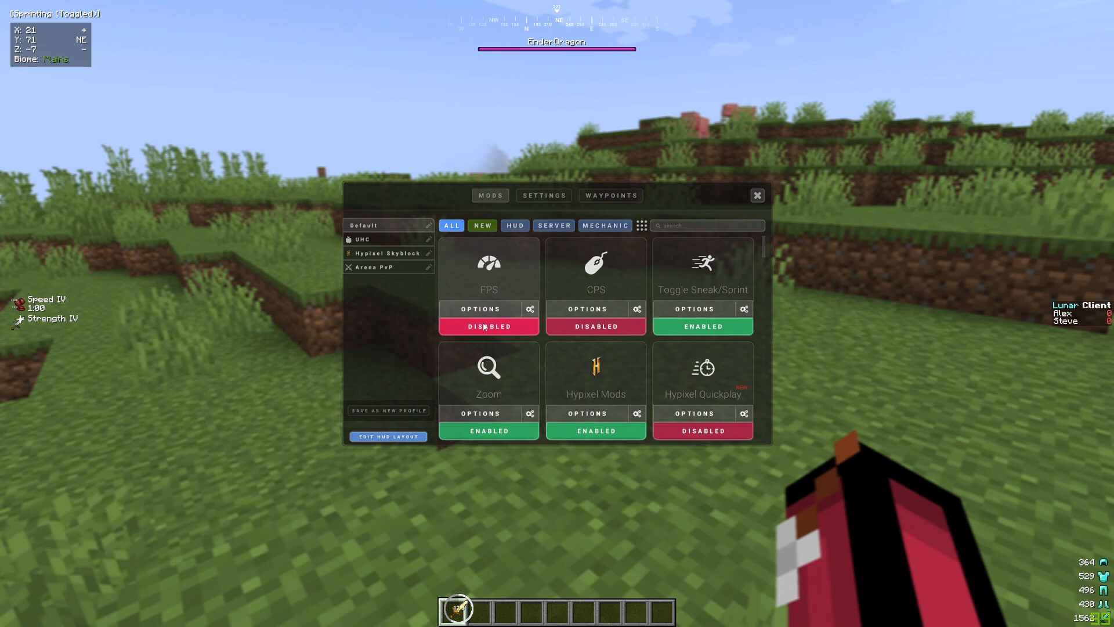
# - Enable the FPS mod and switch the camera to view the player from behind
pyautogui.click(488, 326)
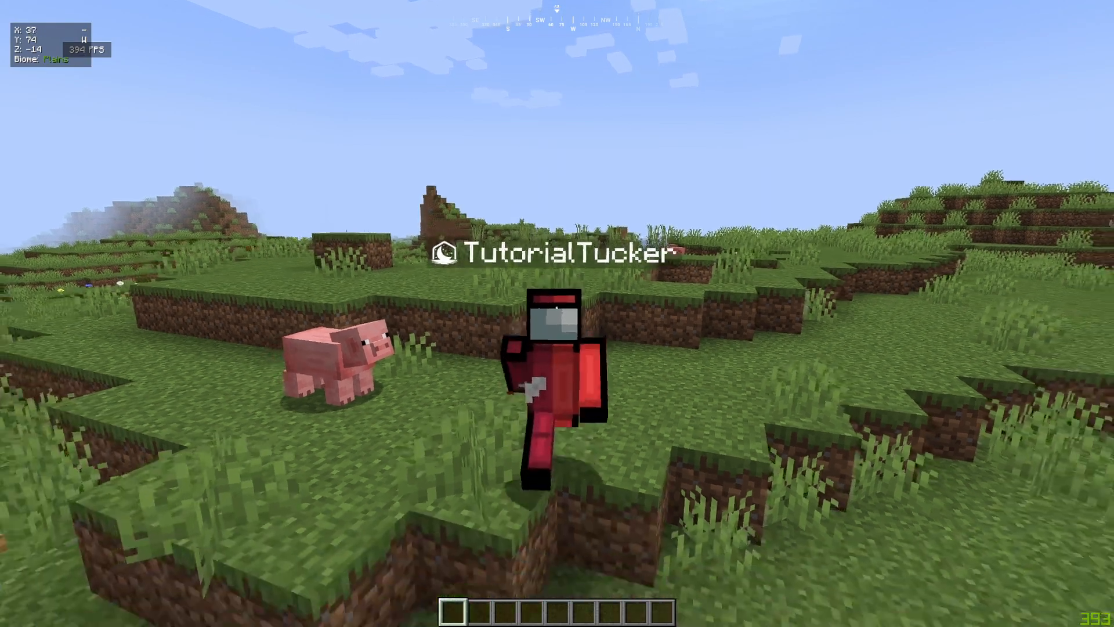
pyautogui.press('w')
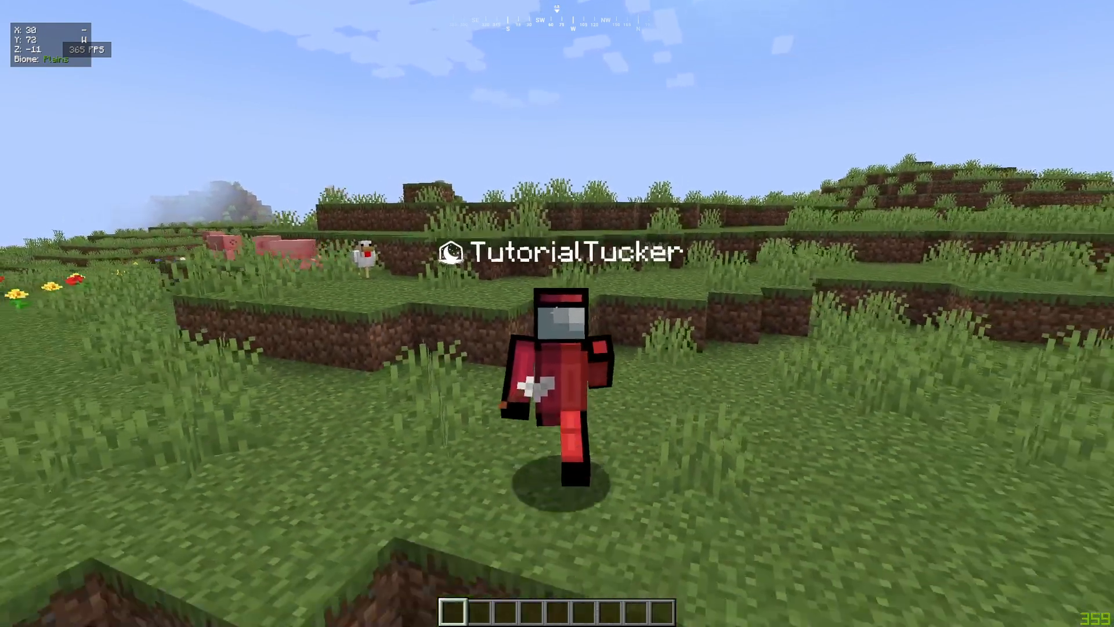